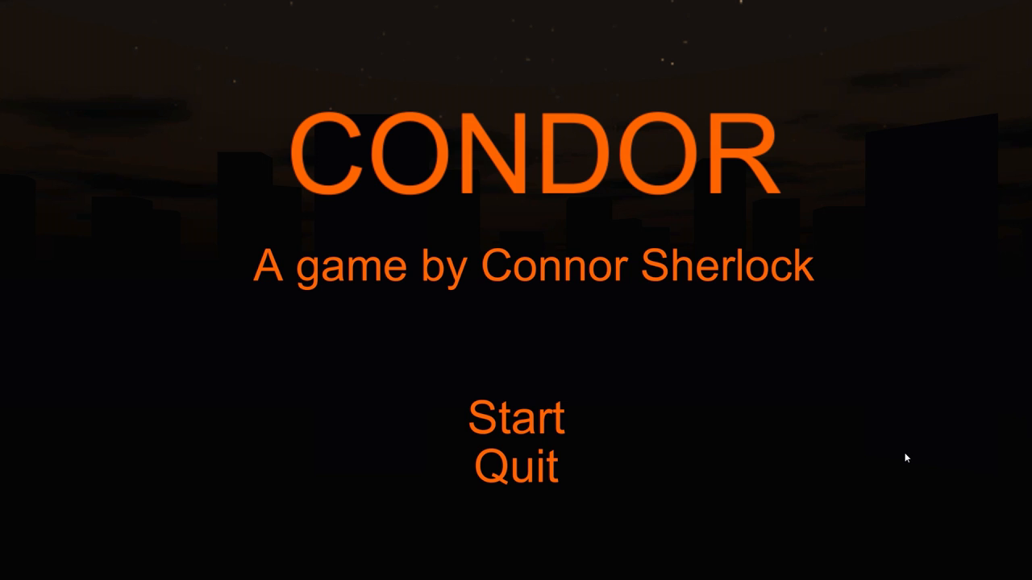
{"action": "mouse_move", "coordinate": [890, 464]}
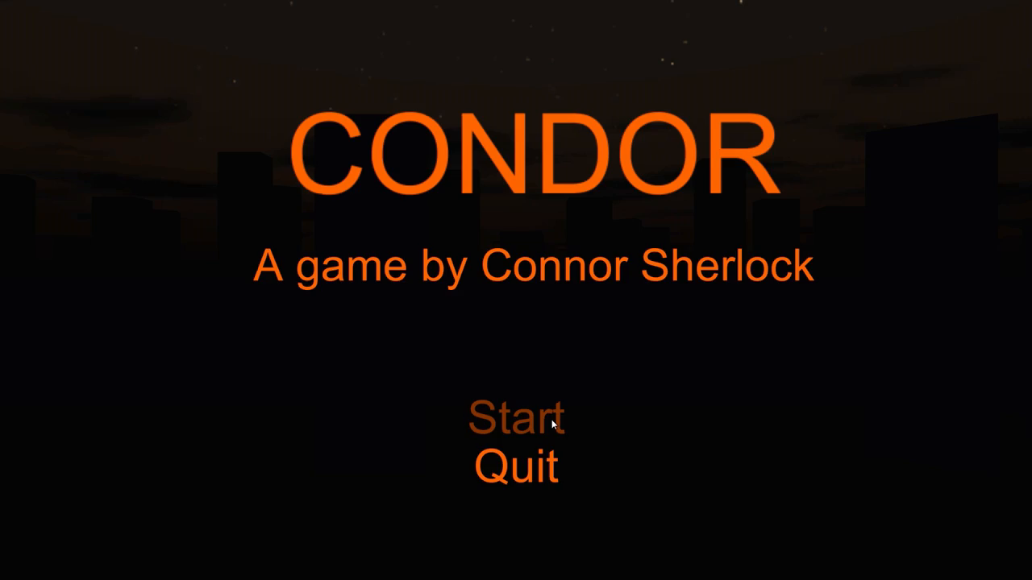
- Start the game from the title screen, then pause mid-corridor and resume play
{"action": "left_click", "coordinate": [516, 419]}
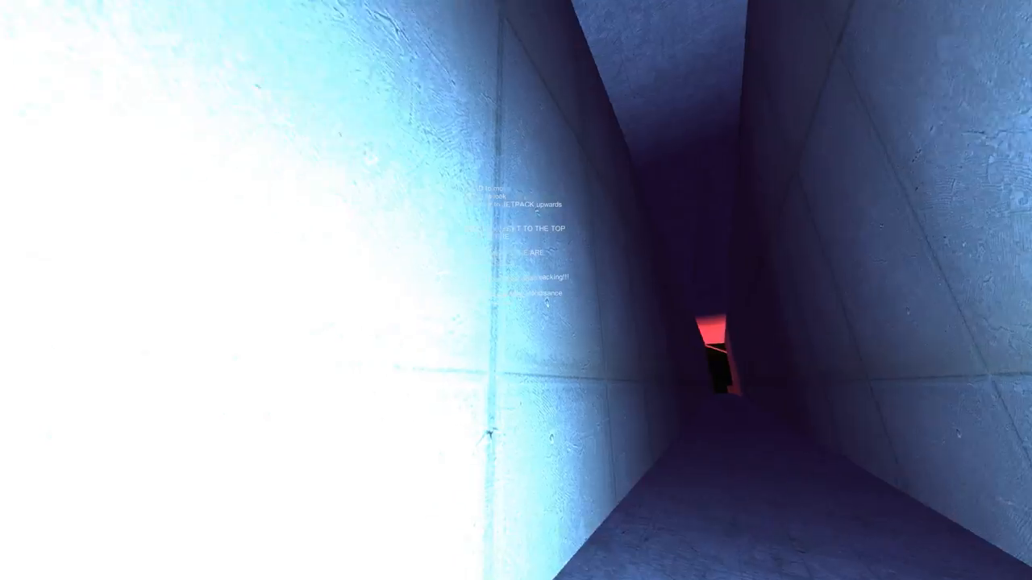
{"action": "mouse_move", "coordinate": [516, 290]}
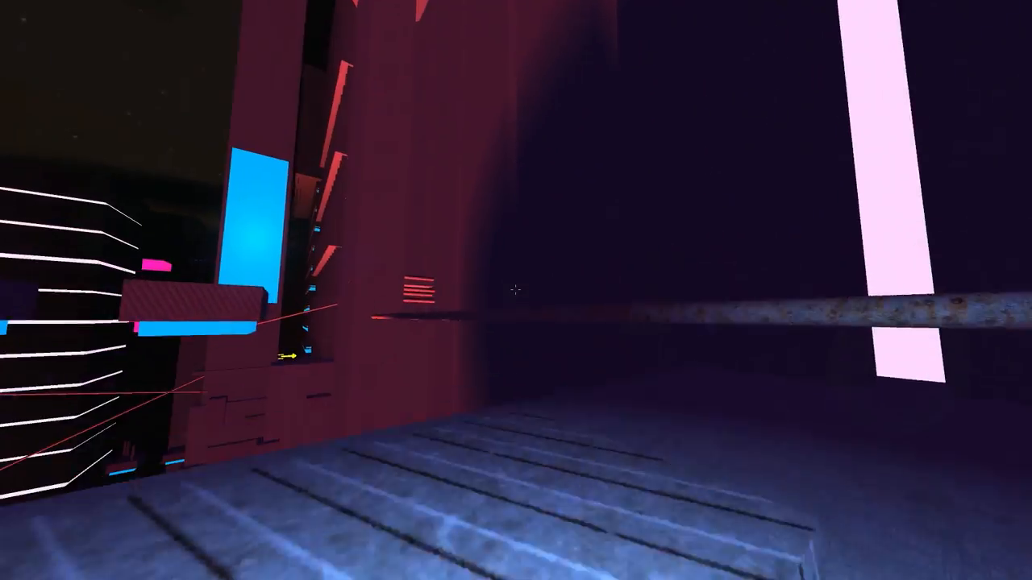
{"action": "mouse_move", "coordinate": [516, 291]}
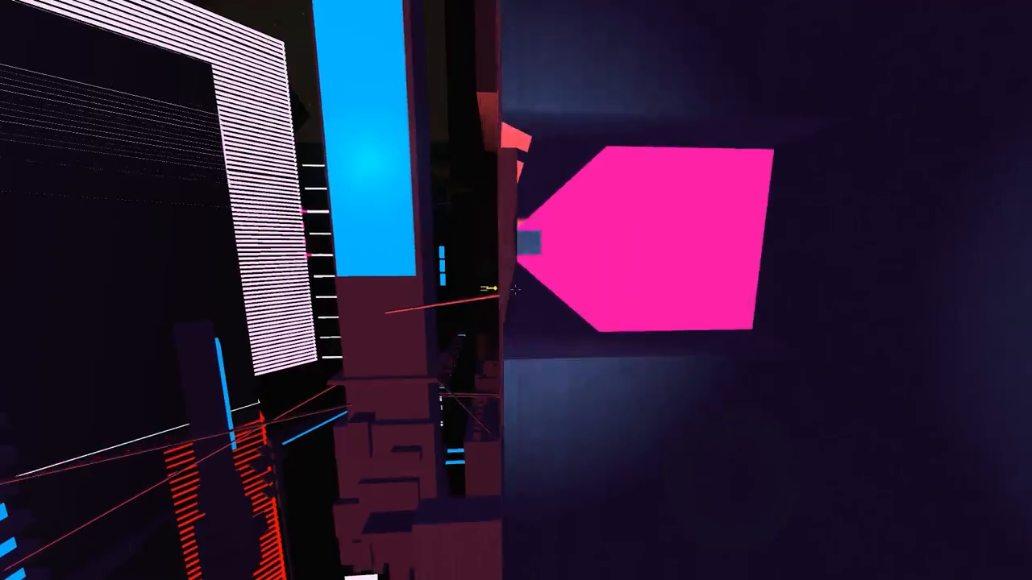
{"action": "mouse_move", "coordinate": [516, 290]}
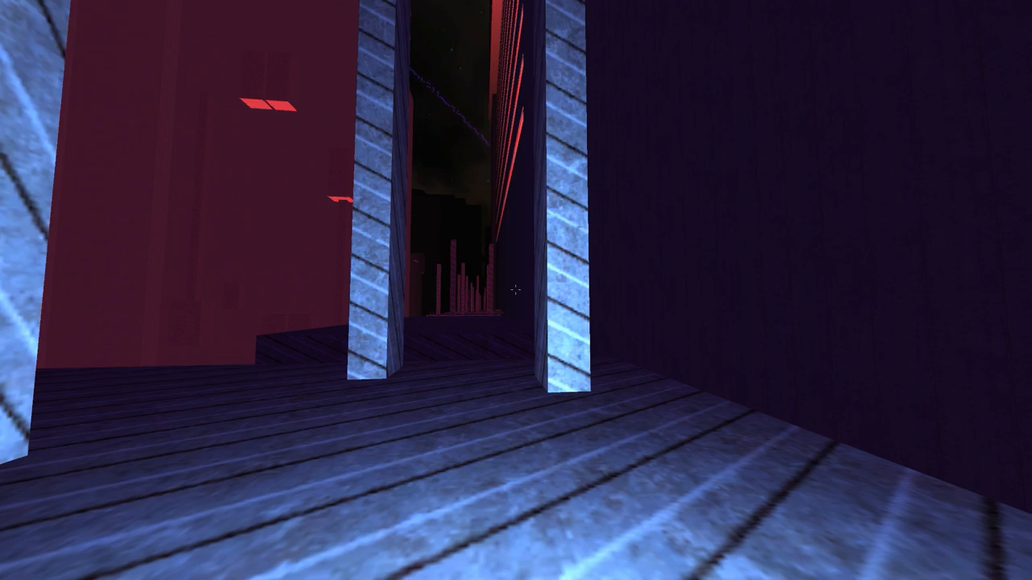
{"action": "mouse_move", "coordinate": [516, 290]}
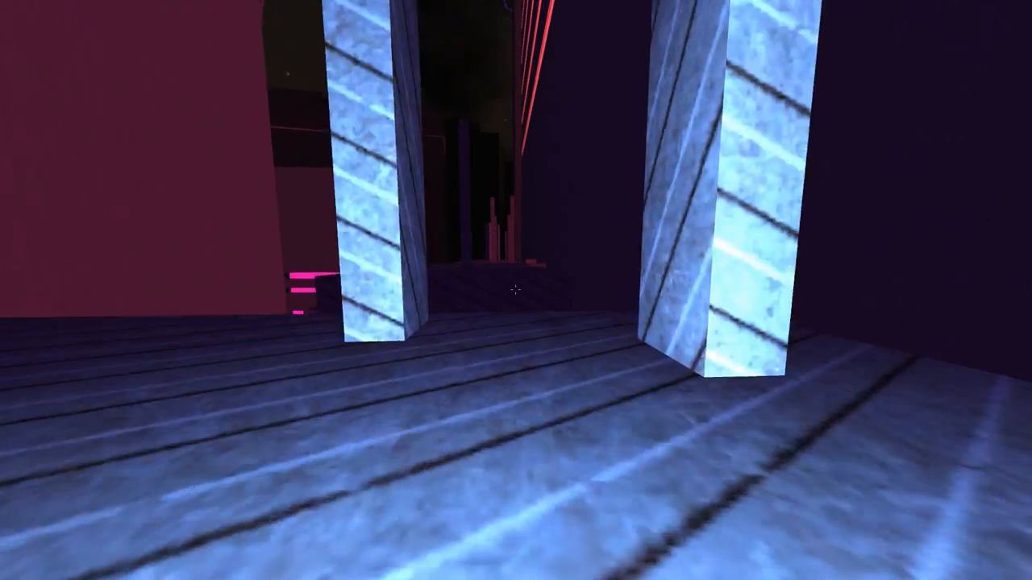
{"action": "mouse_move", "coordinate": [516, 290]}
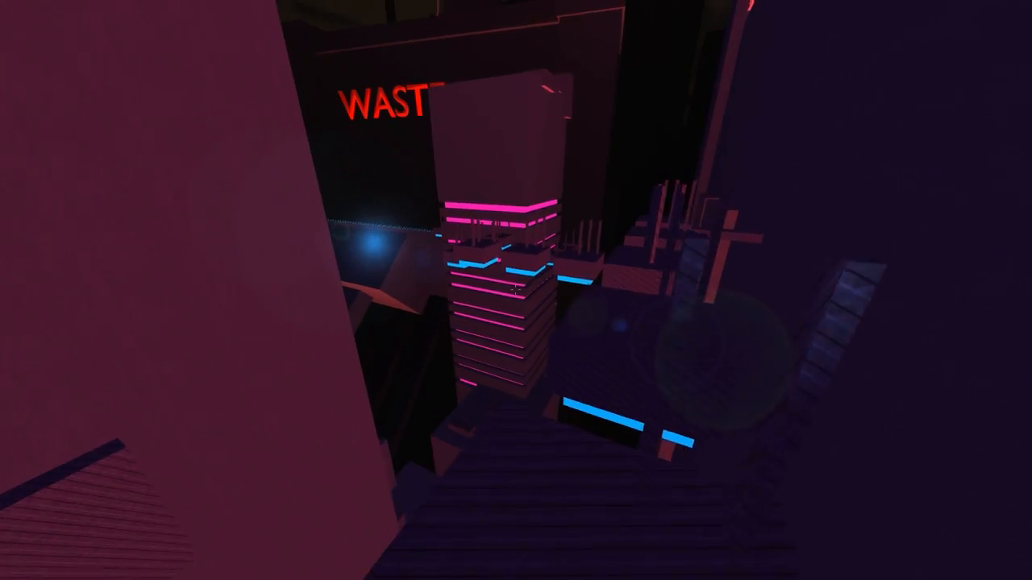
{"action": "mouse_move", "coordinate": [515, 290]}
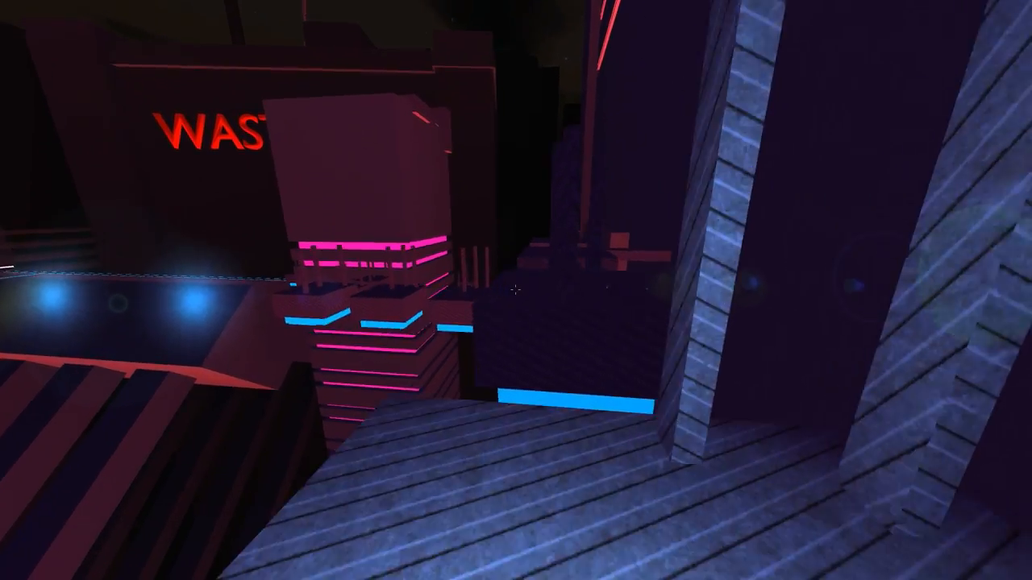
{"action": "mouse_move", "coordinate": [516, 290]}
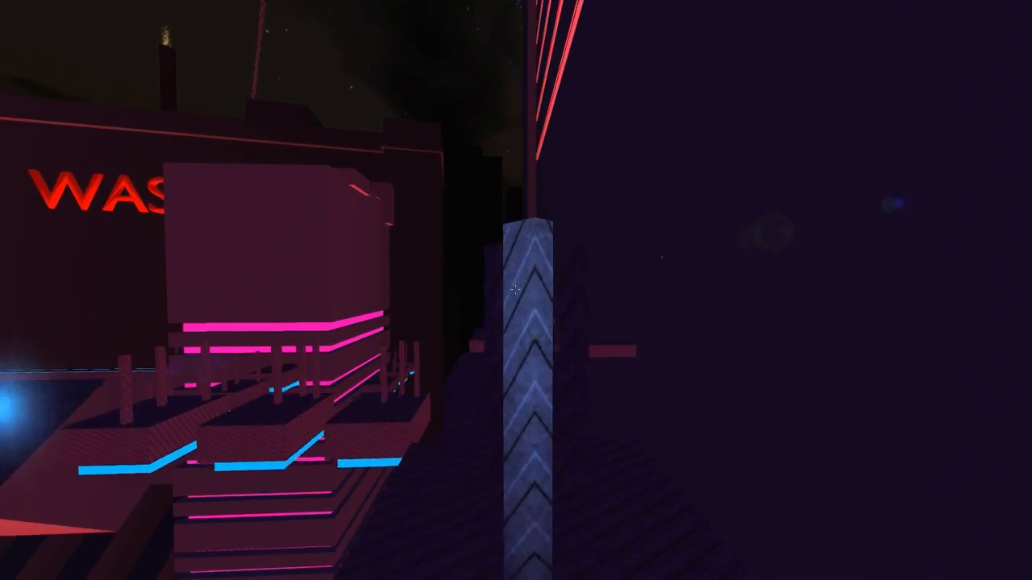
{"action": "mouse_move", "coordinate": [516, 290]}
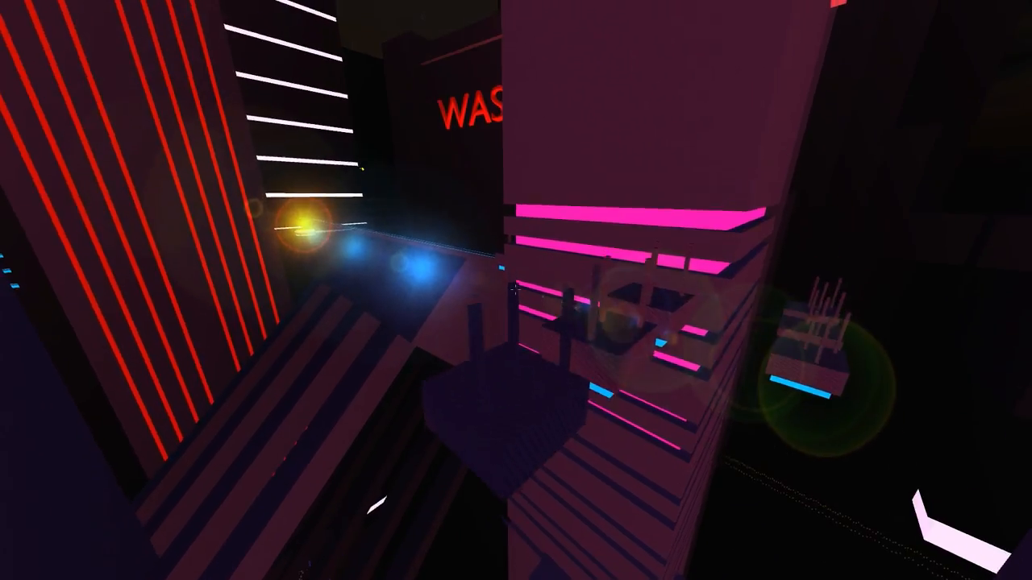
{"action": "mouse_move", "coordinate": [516, 290]}
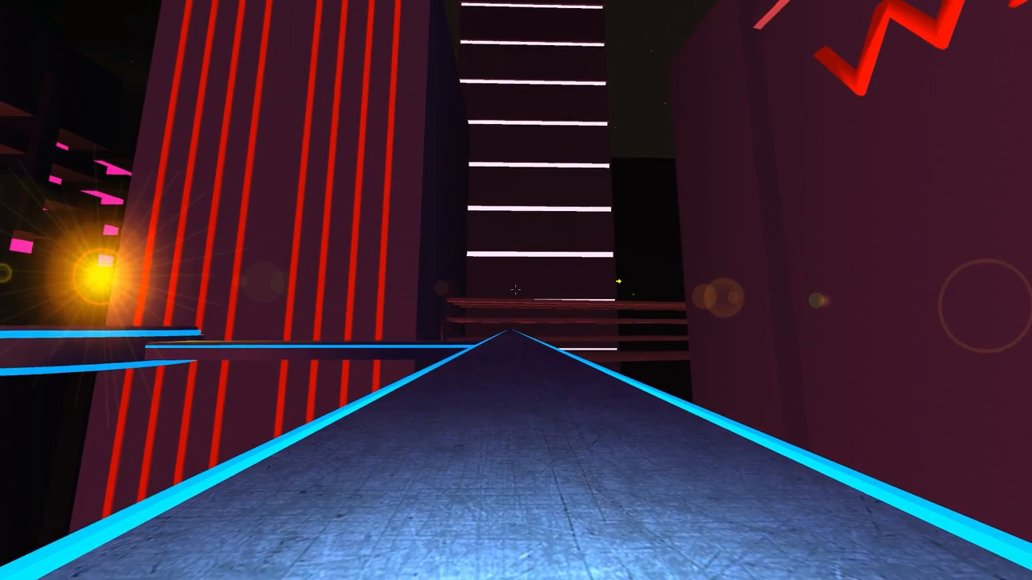
{"action": "key", "text": "Escape"}
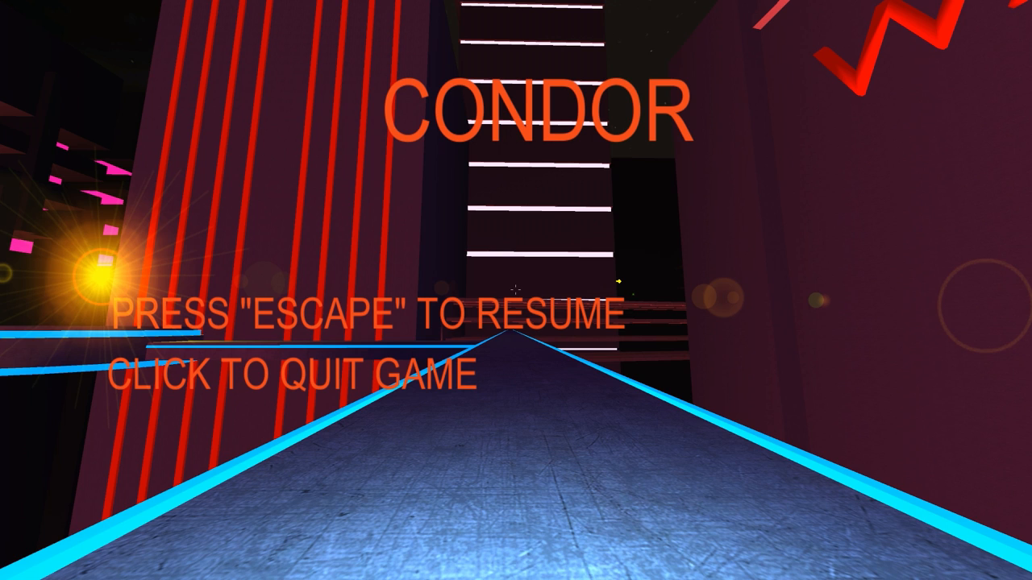
{"action": "mouse_move", "coordinate": [690, 250]}
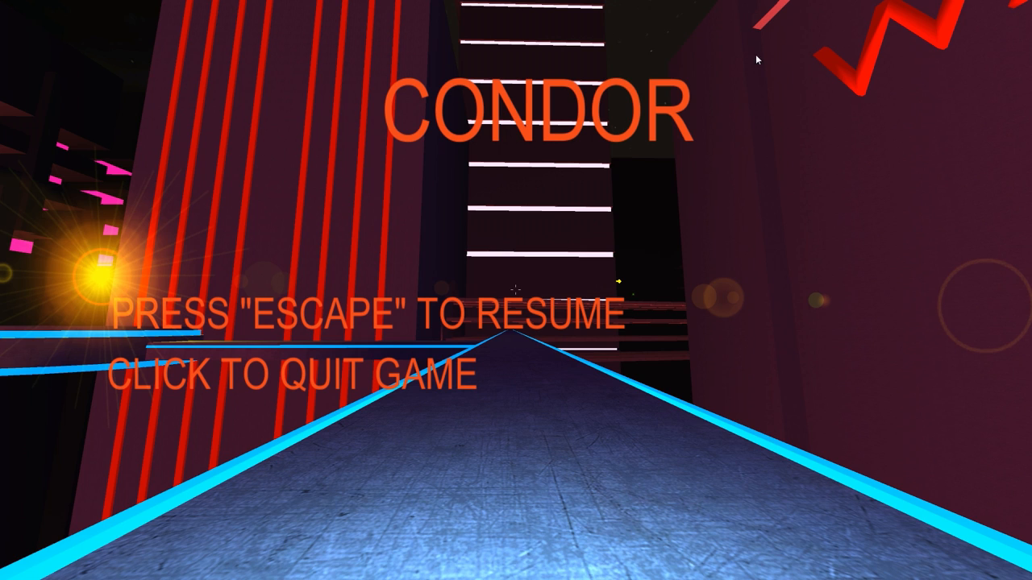
{"action": "mouse_move", "coordinate": [574, 26]}
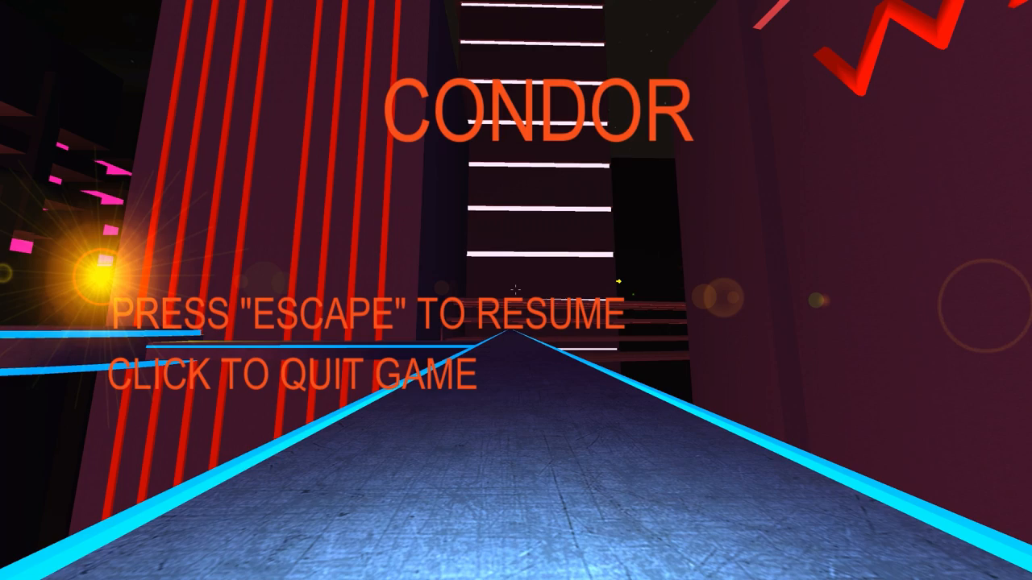
{"action": "key", "text": "Escape"}
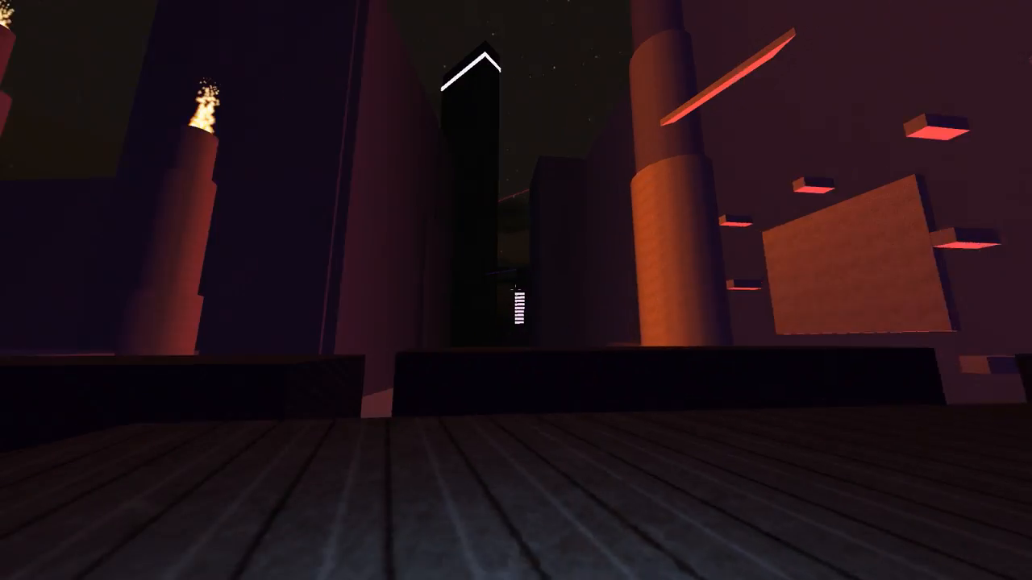
{"action": "mouse_move", "coordinate": [515, 291]}
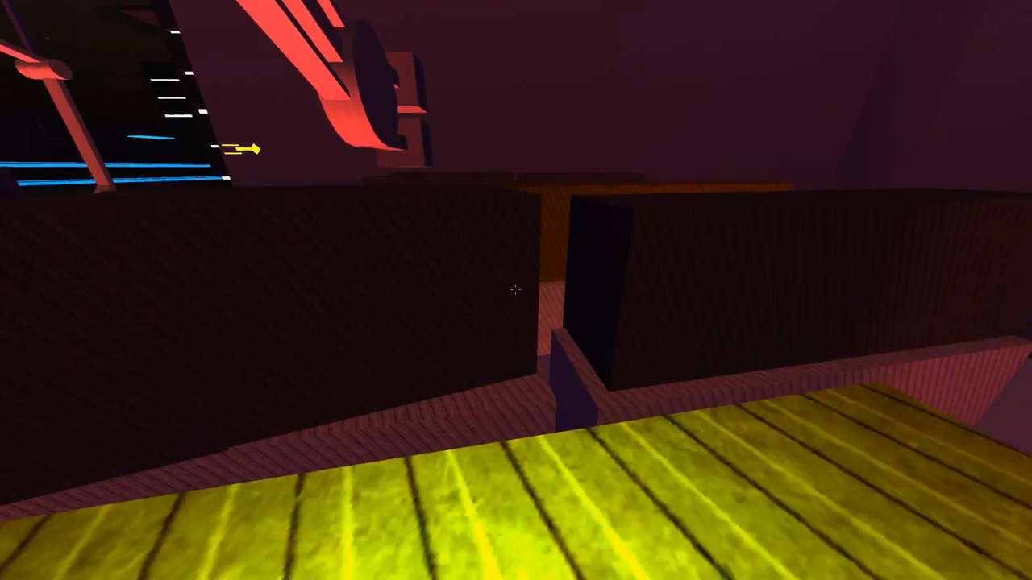
{"action": "mouse_move", "coordinate": [516, 291]}
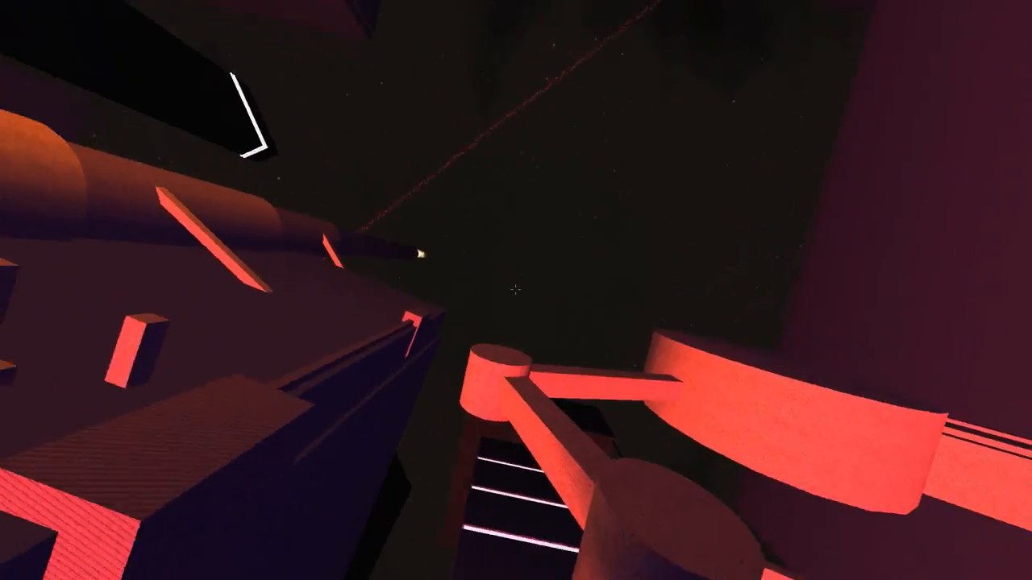
{"action": "mouse_move", "coordinate": [516, 290]}
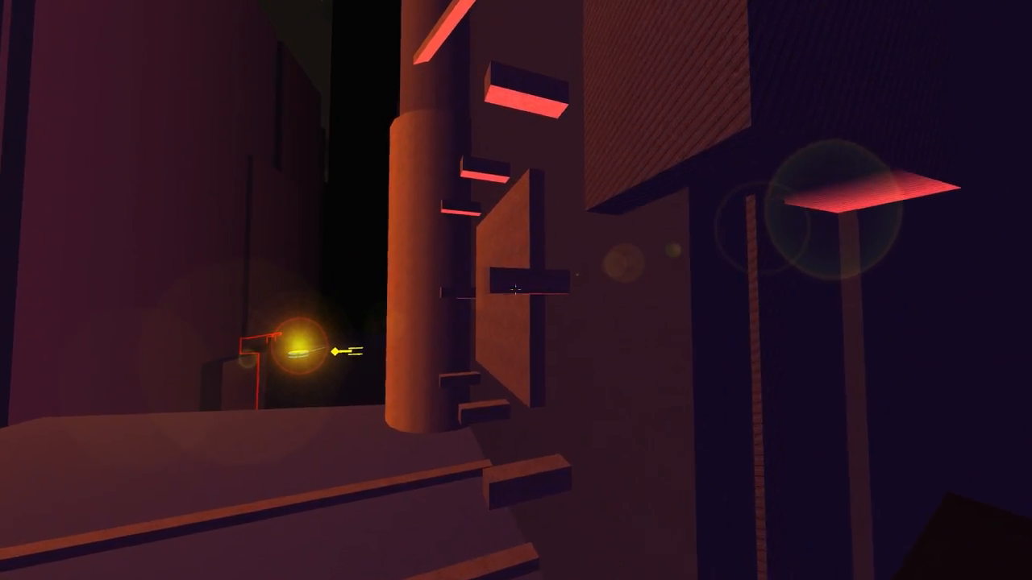
{"action": "mouse_move", "coordinate": [516, 290]}
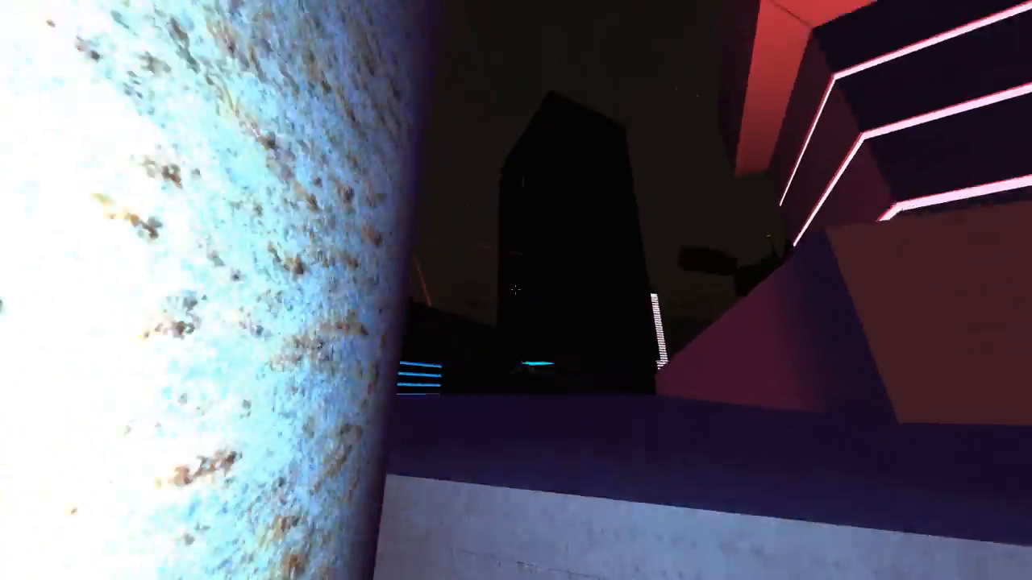
{"action": "mouse_move", "coordinate": [515, 290]}
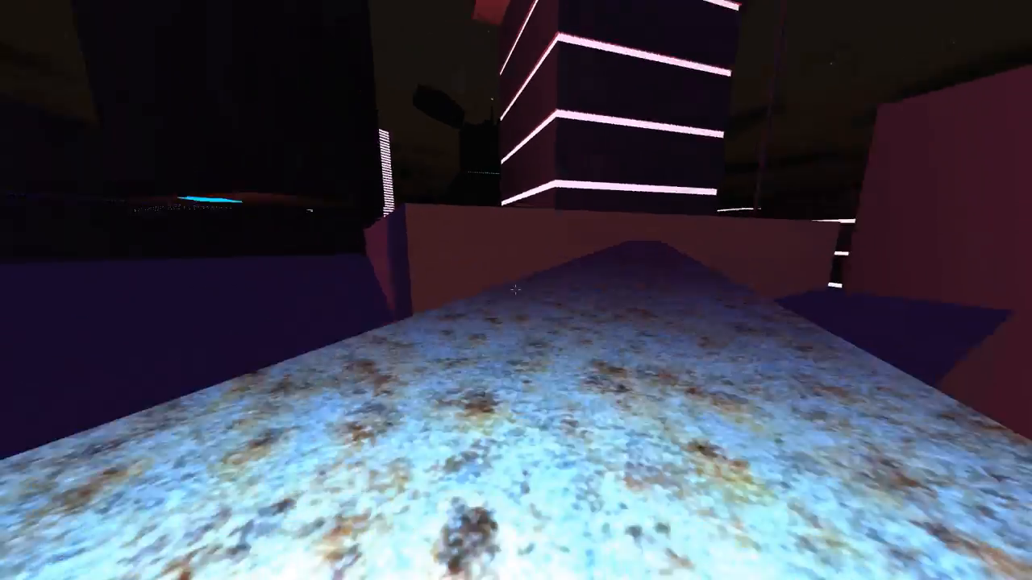
{"action": "mouse_move", "coordinate": [516, 290]}
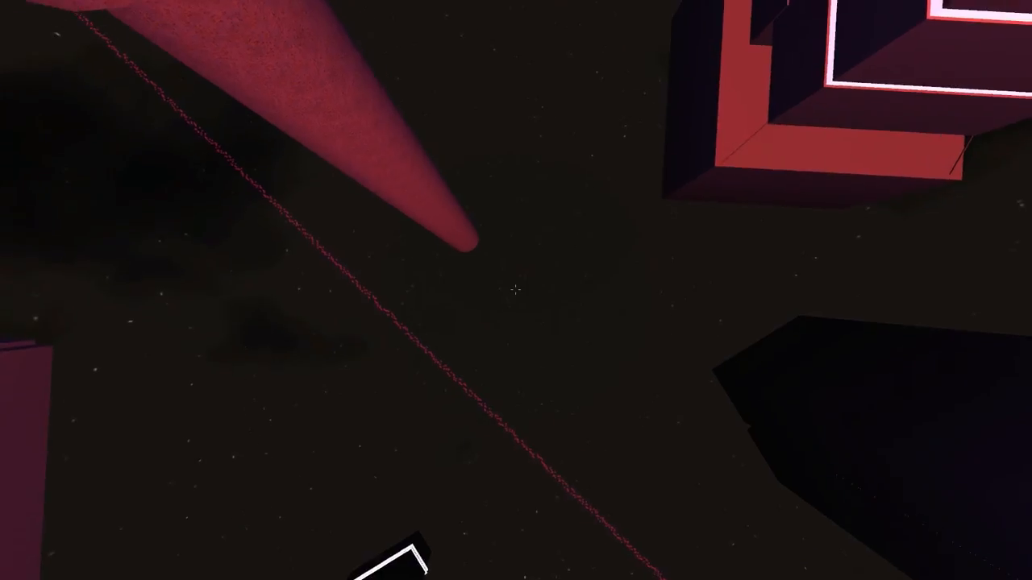
{"action": "mouse_move", "coordinate": [516, 291]}
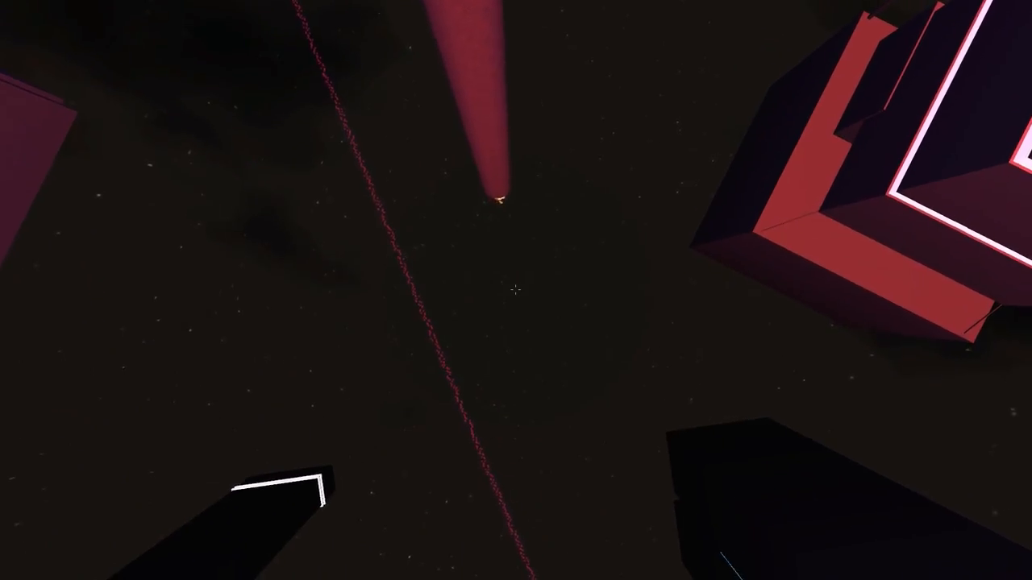
{"action": "mouse_move", "coordinate": [516, 291]}
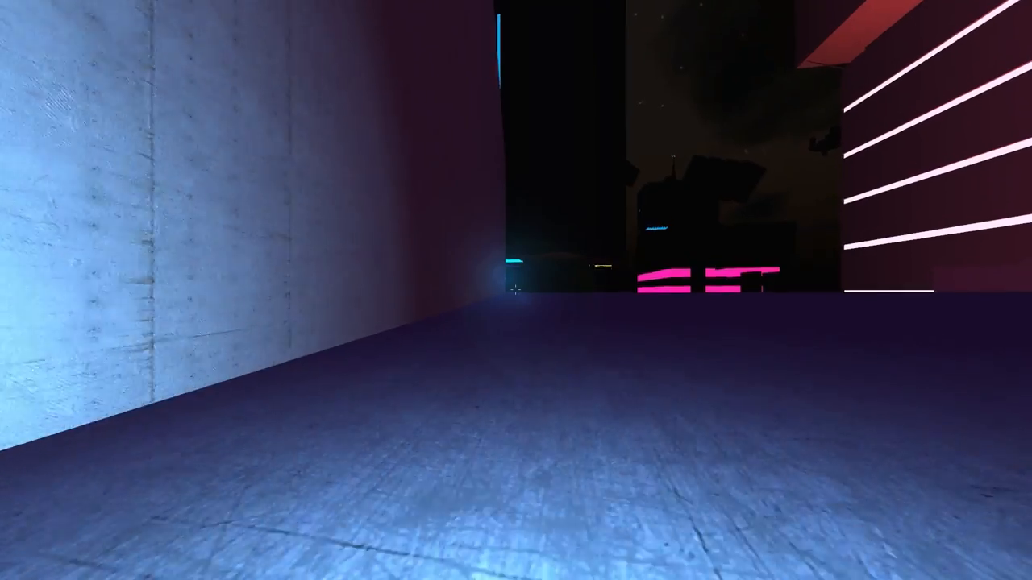
{"action": "mouse_move", "coordinate": [516, 290]}
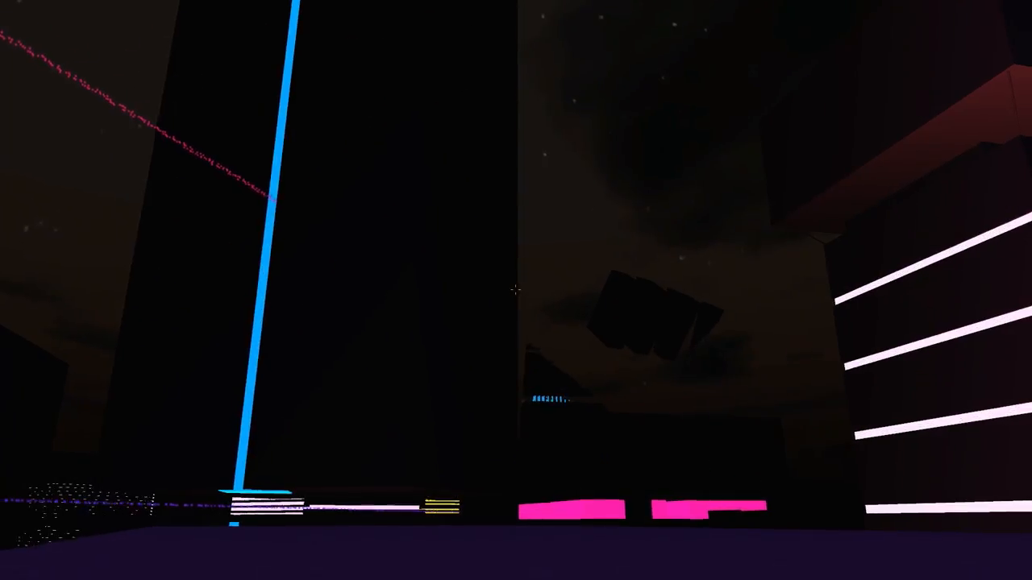
{"action": "mouse_move", "coordinate": [516, 290]}
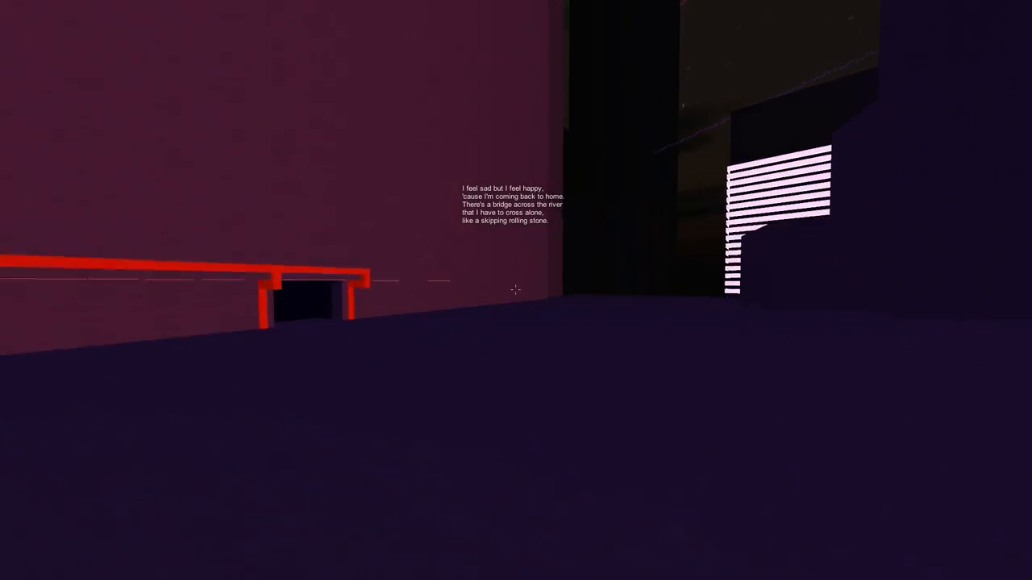
{"action": "mouse_move", "coordinate": [516, 291]}
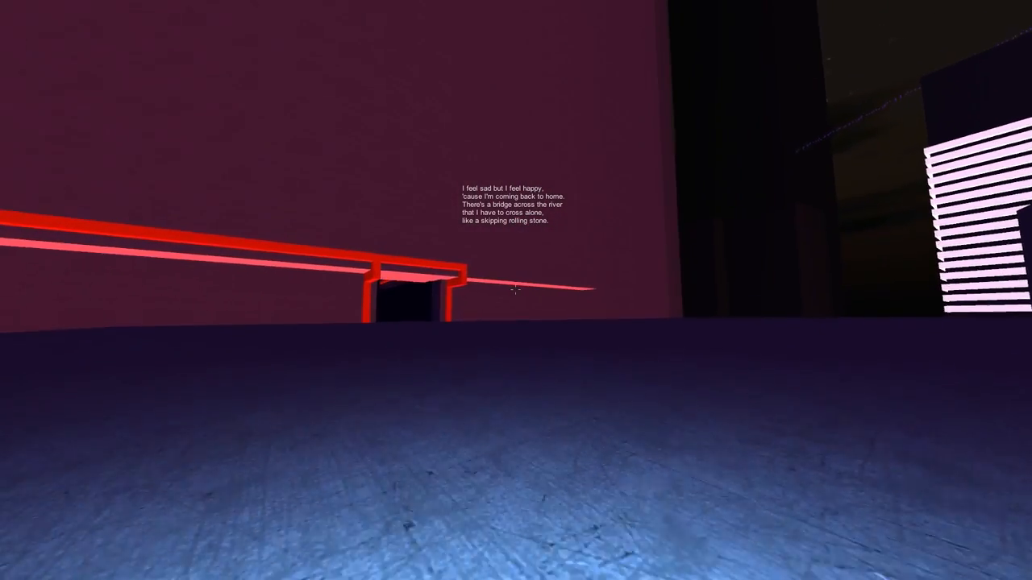
{"action": "mouse_move", "coordinate": [516, 291]}
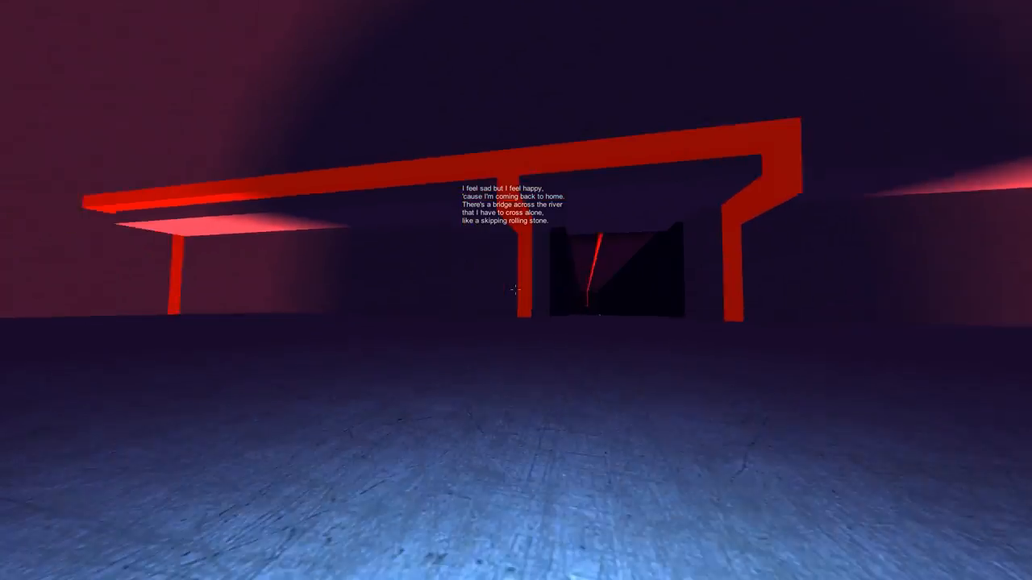
{"action": "mouse_move", "coordinate": [516, 290]}
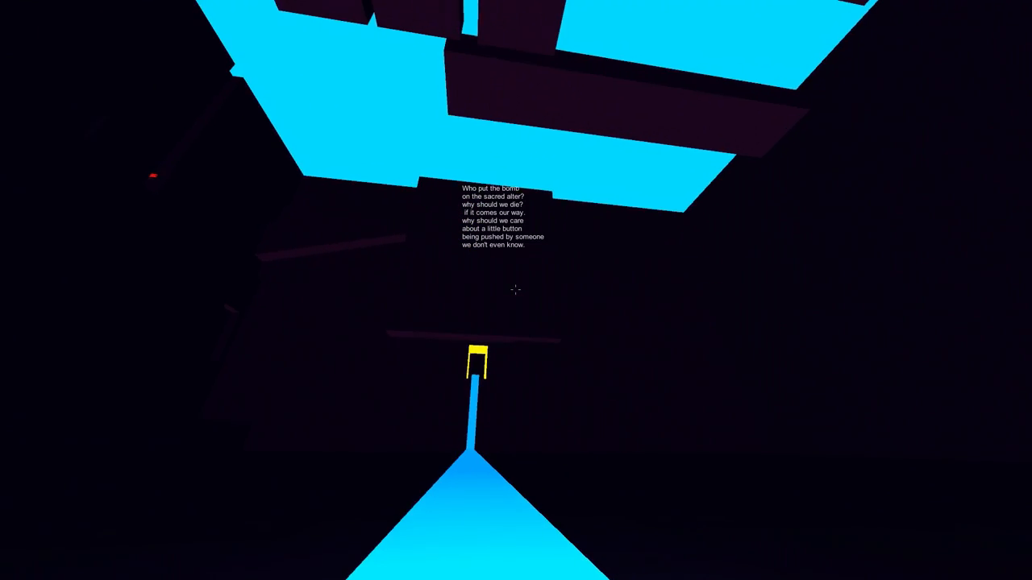
{"action": "mouse_move", "coordinate": [516, 290]}
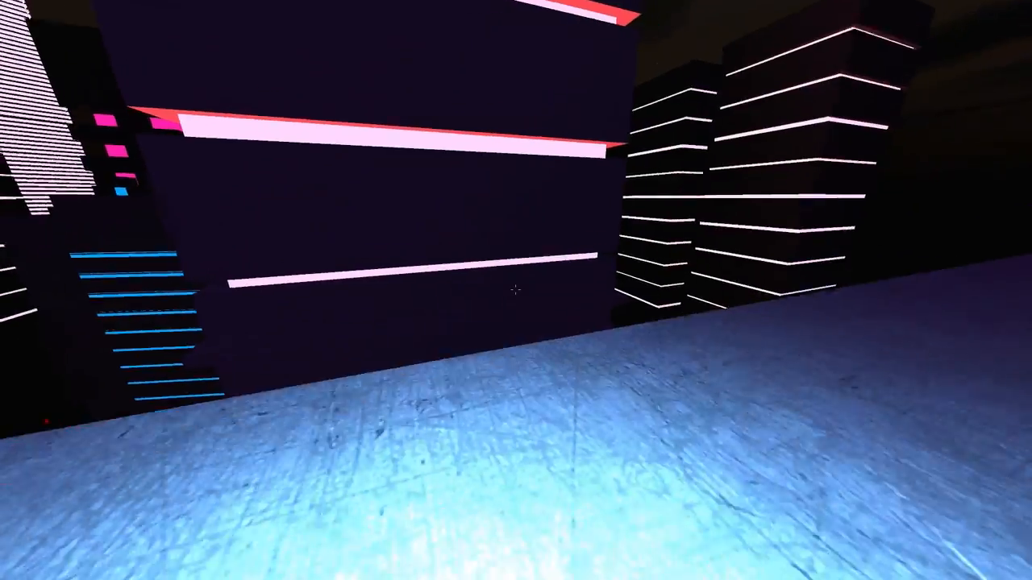
{"action": "mouse_move", "coordinate": [515, 290]}
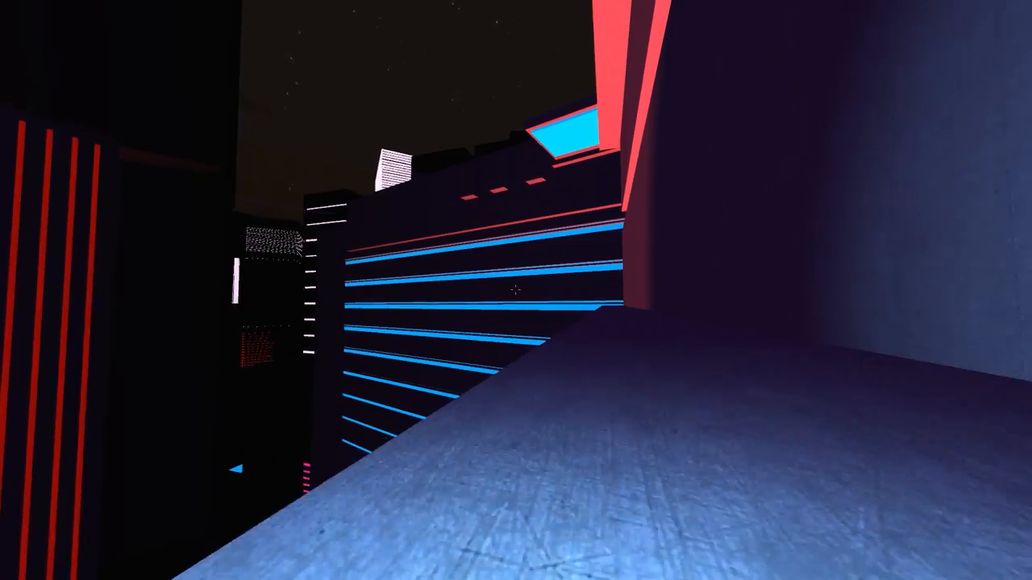
{"action": "mouse_move", "coordinate": [515, 290]}
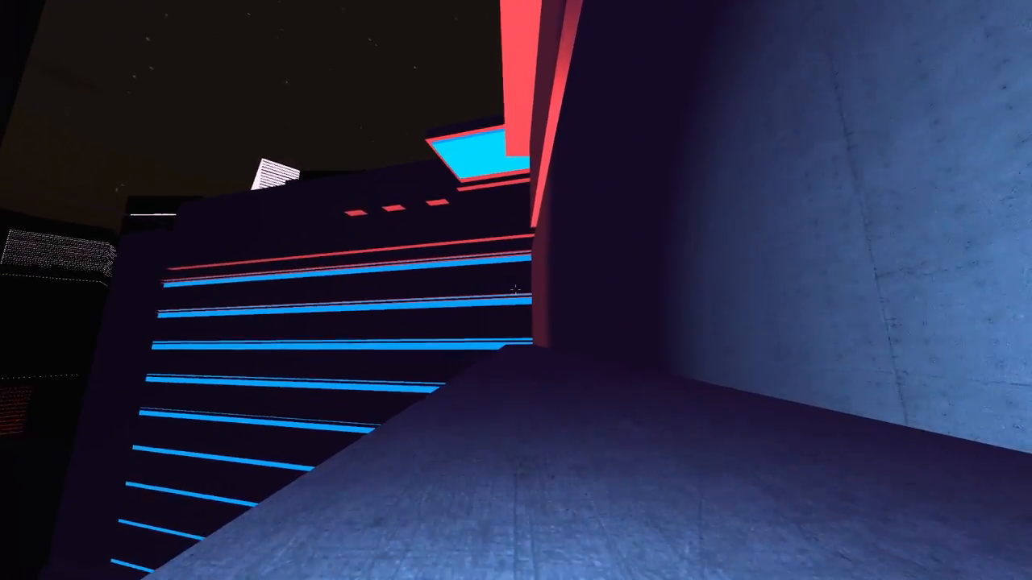
{"action": "mouse_move", "coordinate": [516, 290]}
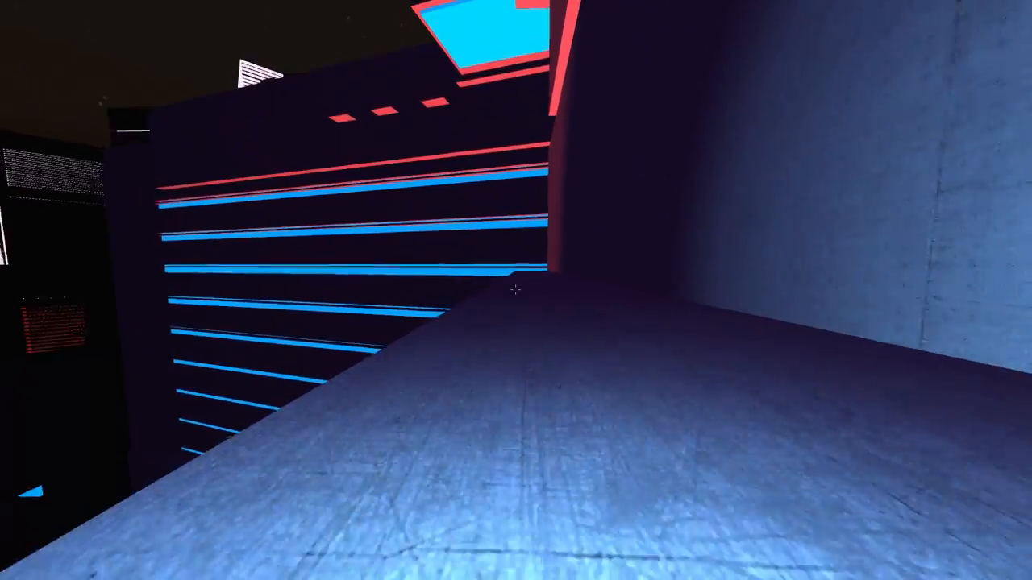
{"action": "mouse_move", "coordinate": [516, 290]}
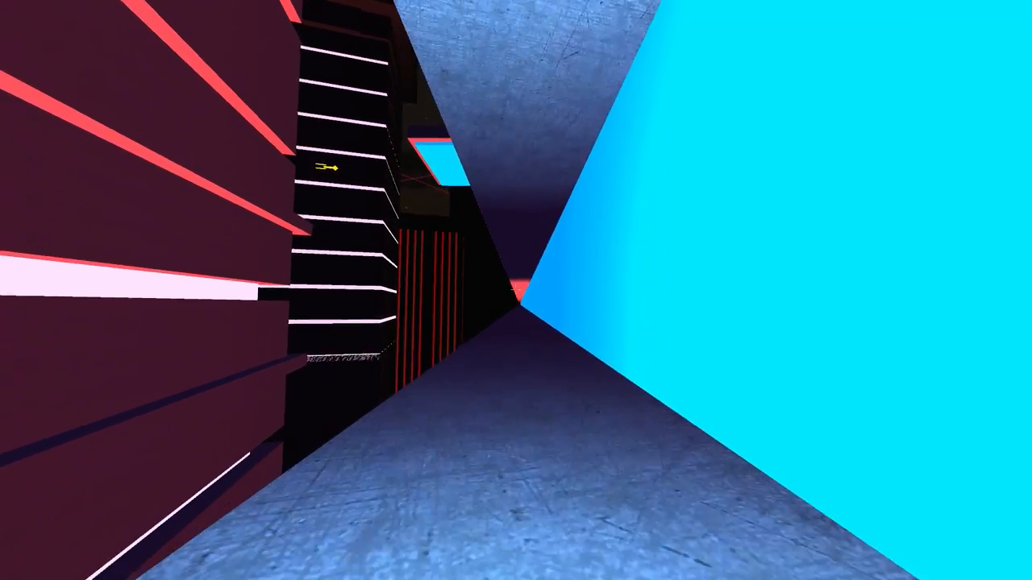
{"action": "mouse_move", "coordinate": [516, 290]}
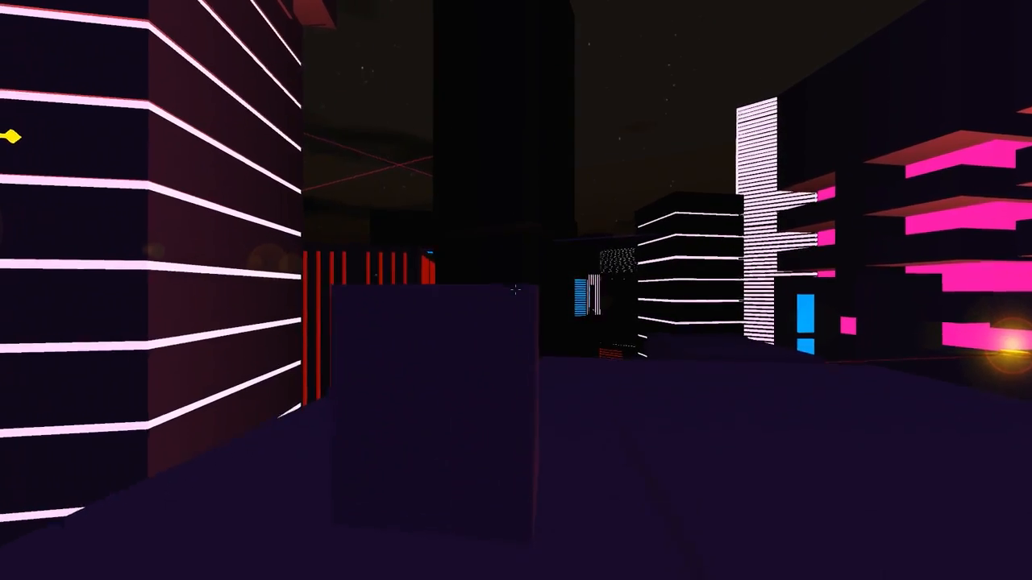
{"action": "mouse_move", "coordinate": [516, 290]}
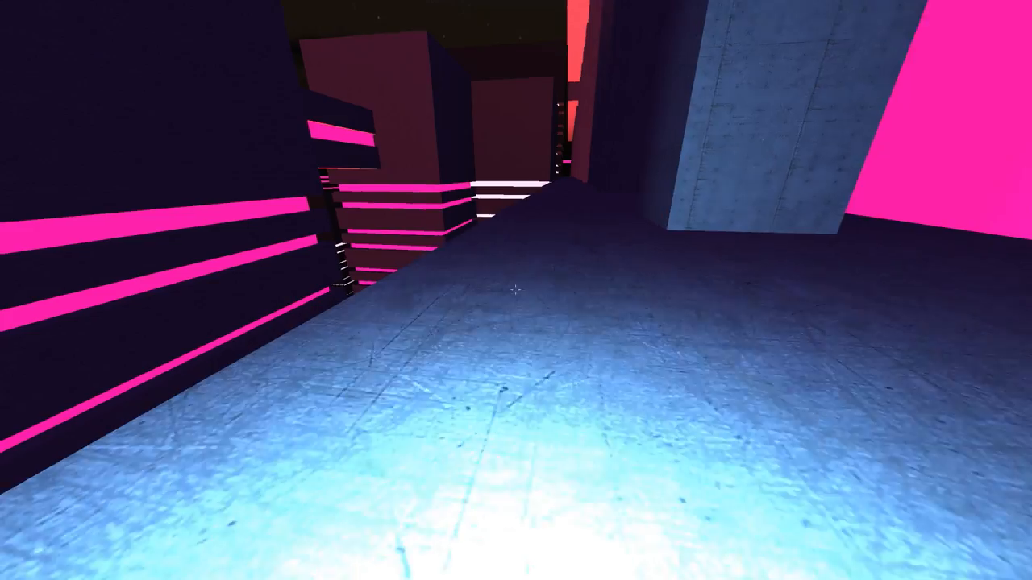
{"action": "mouse_move", "coordinate": [516, 290]}
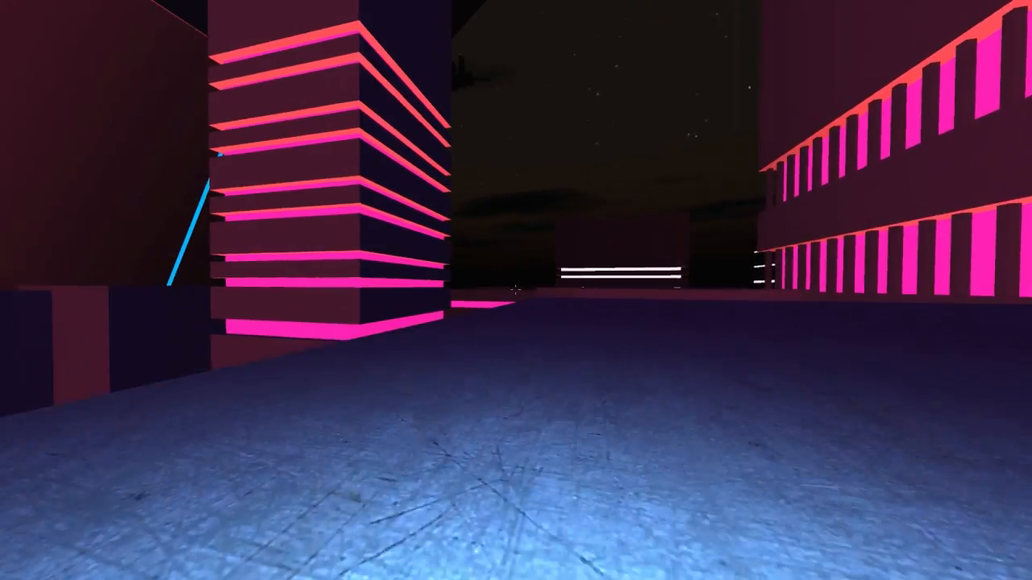
{"action": "mouse_move", "coordinate": [516, 290]}
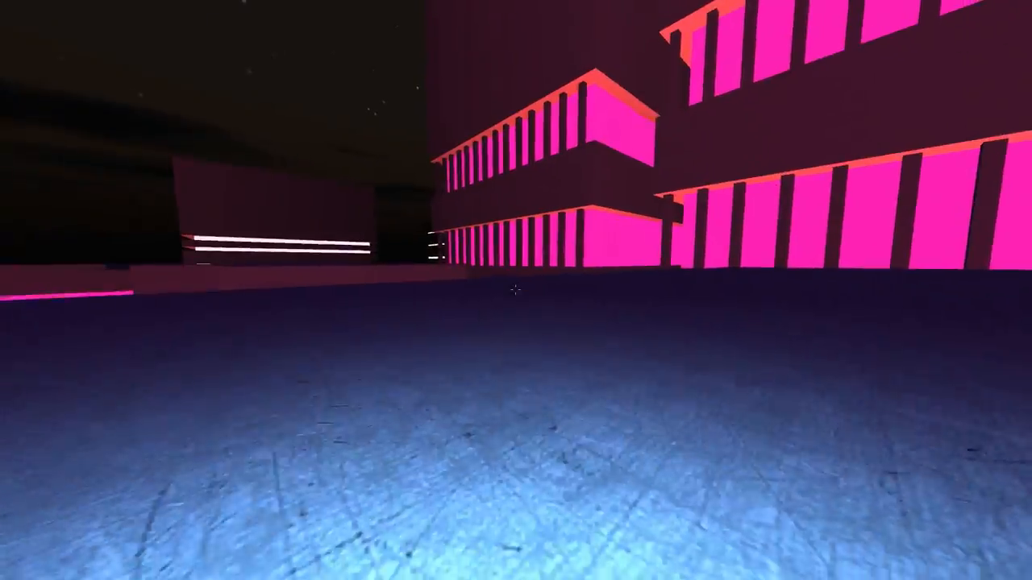
{"action": "mouse_move", "coordinate": [516, 290]}
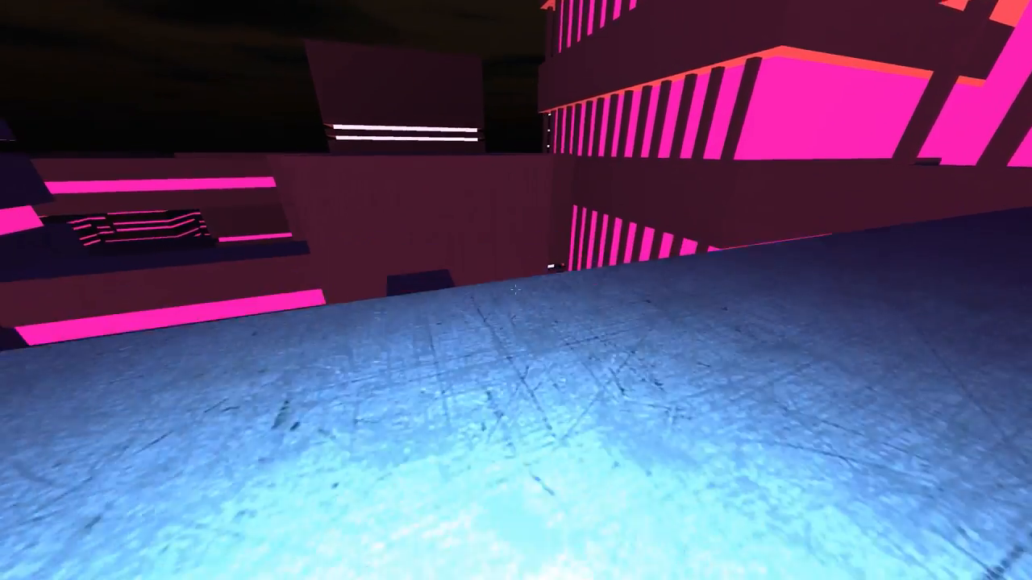
{"action": "mouse_move", "coordinate": [516, 290]}
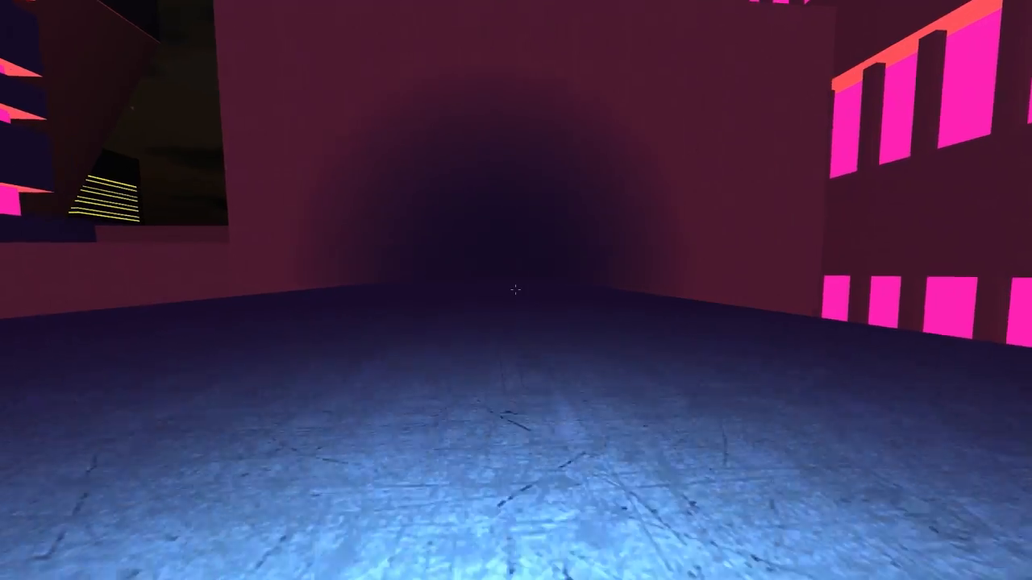
{"action": "mouse_move", "coordinate": [516, 290]}
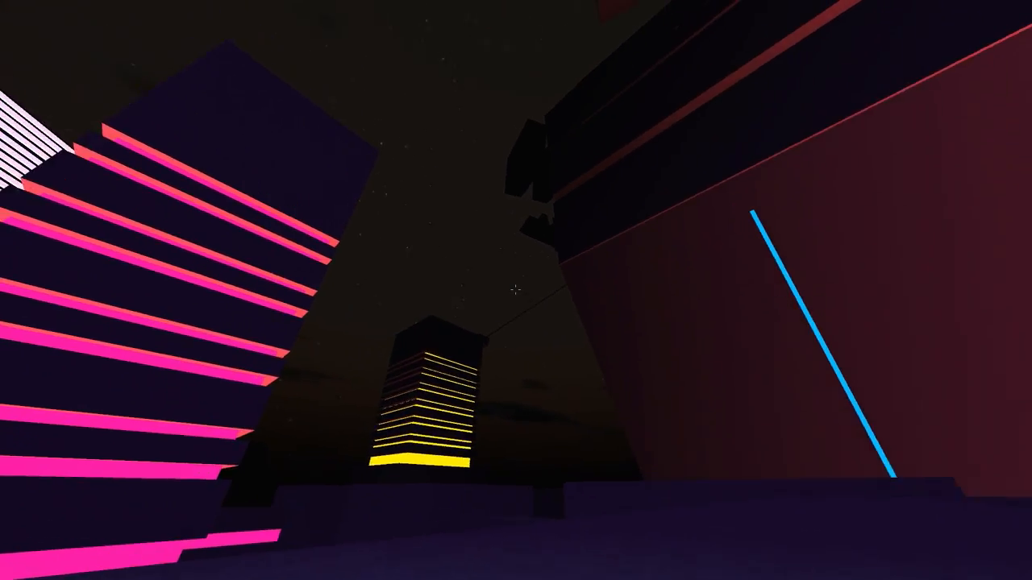
{"action": "mouse_move", "coordinate": [516, 290]}
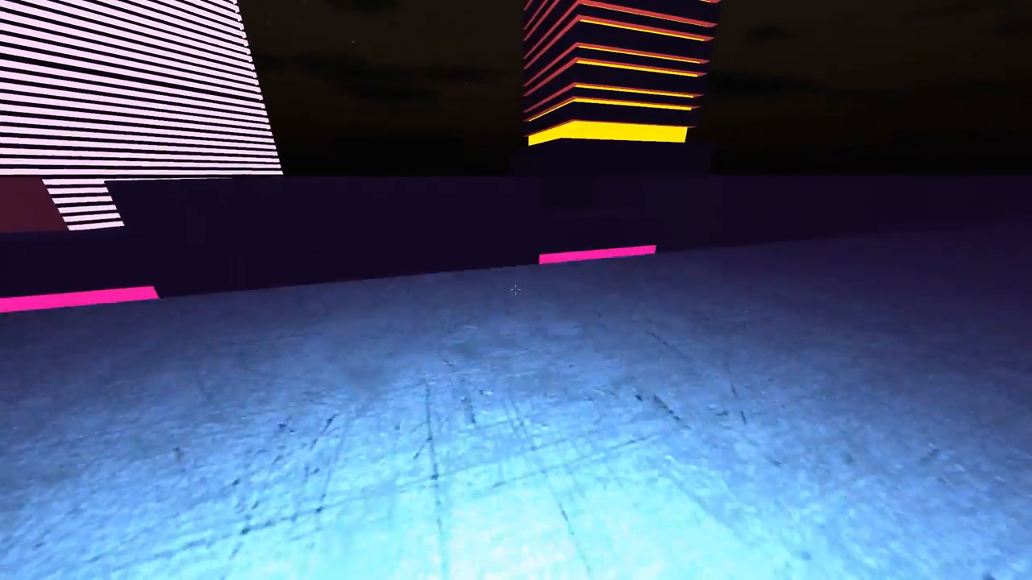
{"action": "mouse_move", "coordinate": [516, 290]}
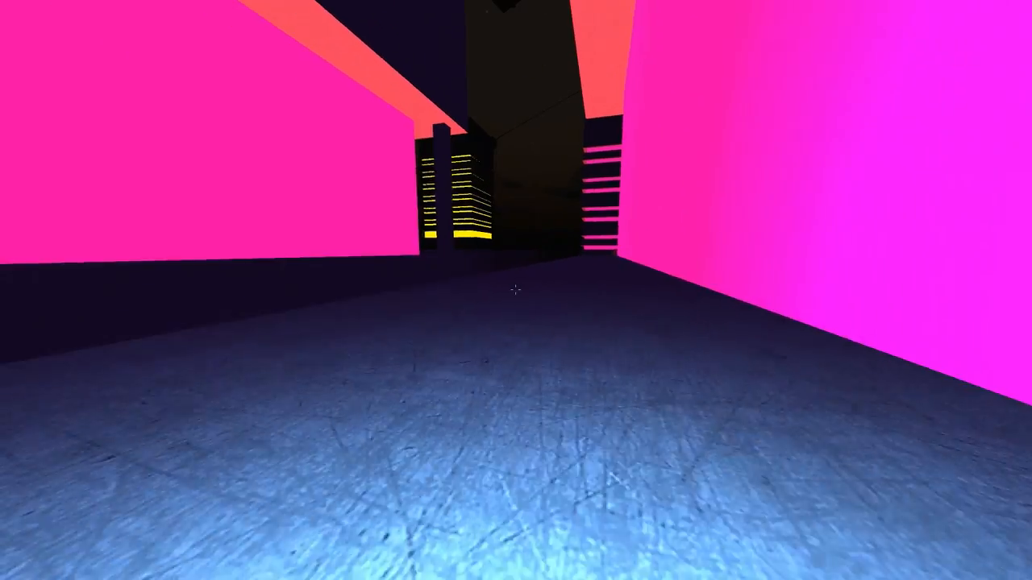
{"action": "mouse_move", "coordinate": [516, 291]}
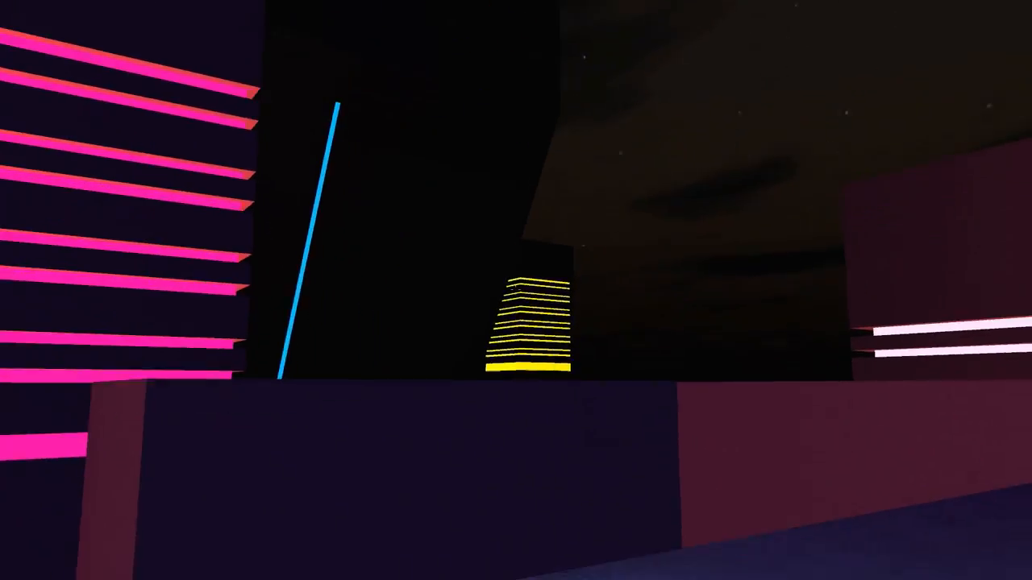
{"action": "mouse_move", "coordinate": [516, 290]}
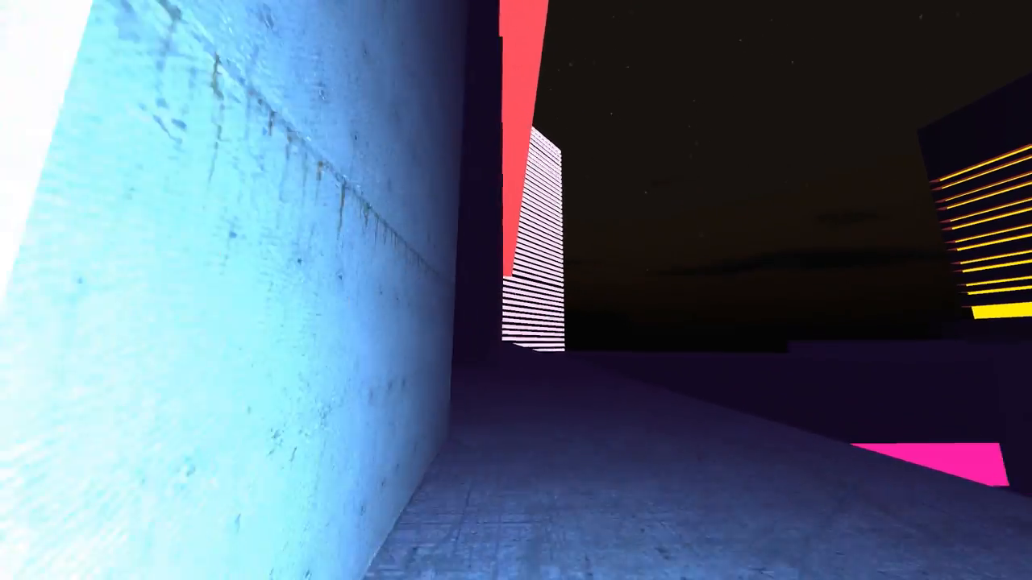
{"action": "mouse_move", "coordinate": [516, 290]}
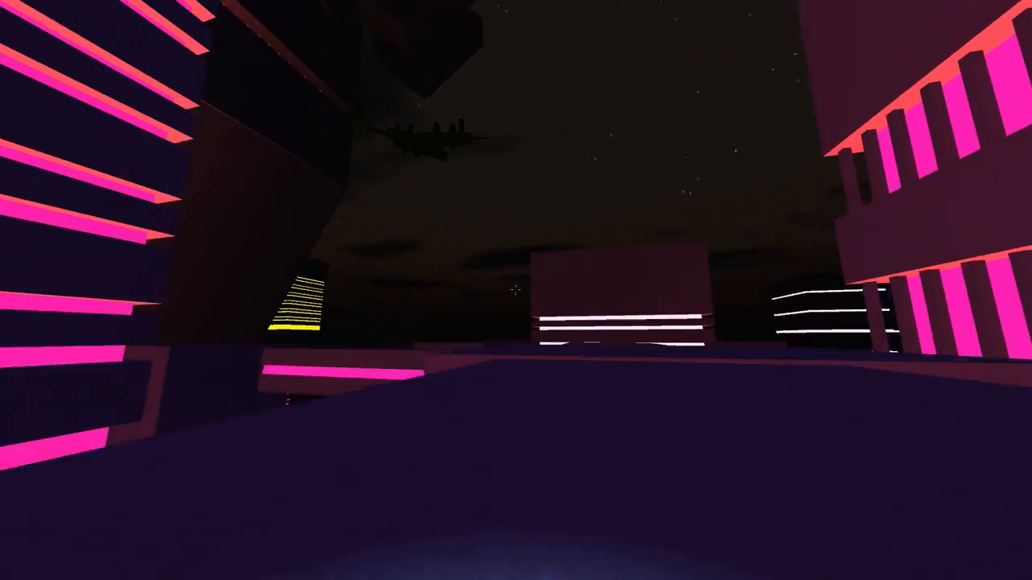
{"action": "mouse_move", "coordinate": [516, 290]}
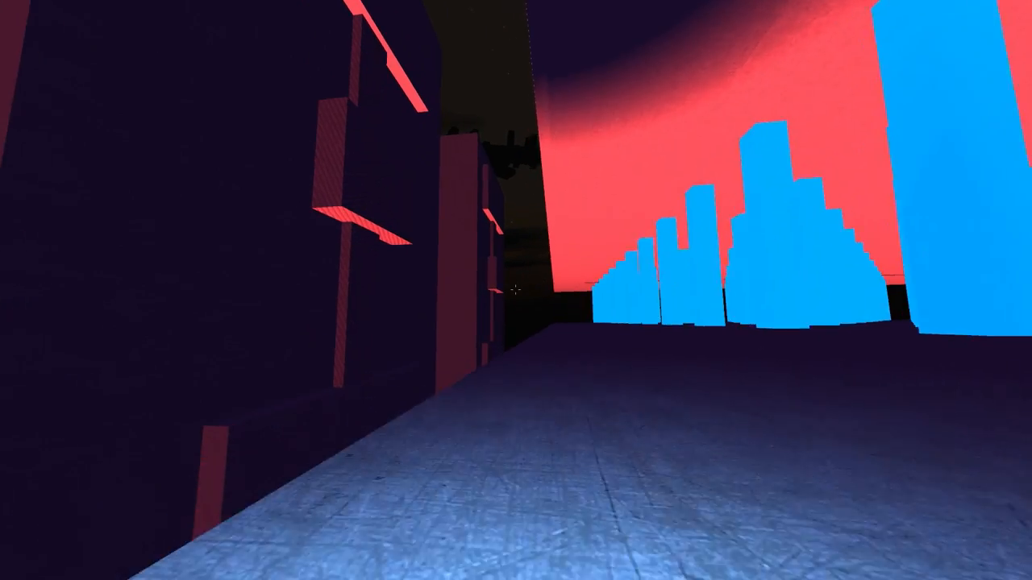
{"action": "mouse_move", "coordinate": [516, 291]}
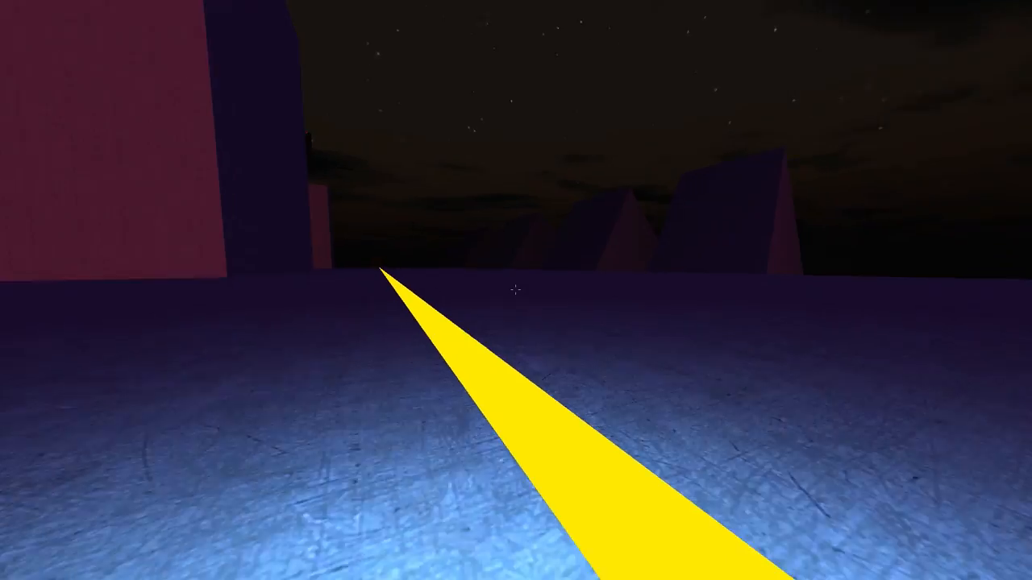
{"action": "mouse_move", "coordinate": [516, 290]}
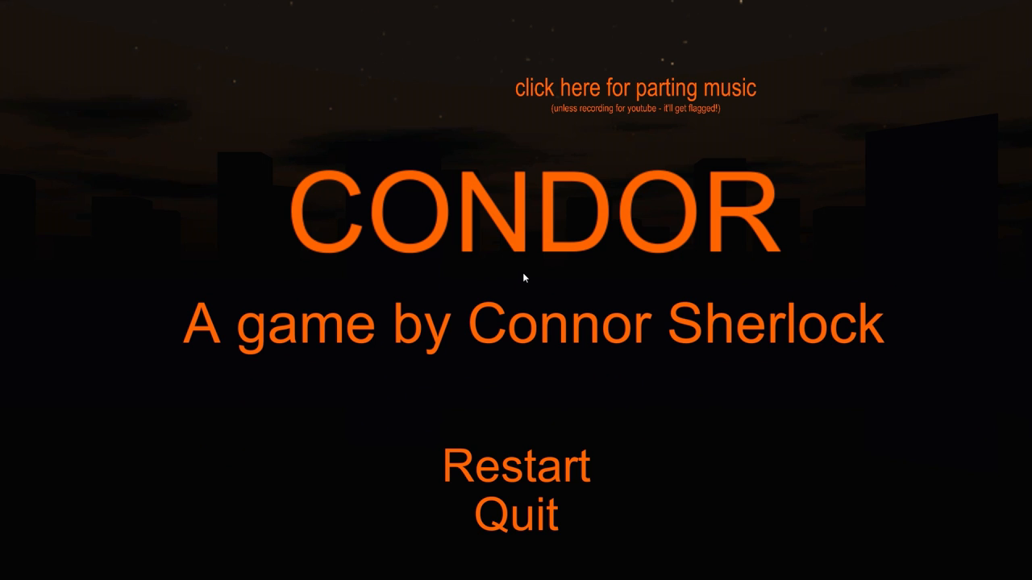
{"action": "mouse_move", "coordinate": [595, 284]}
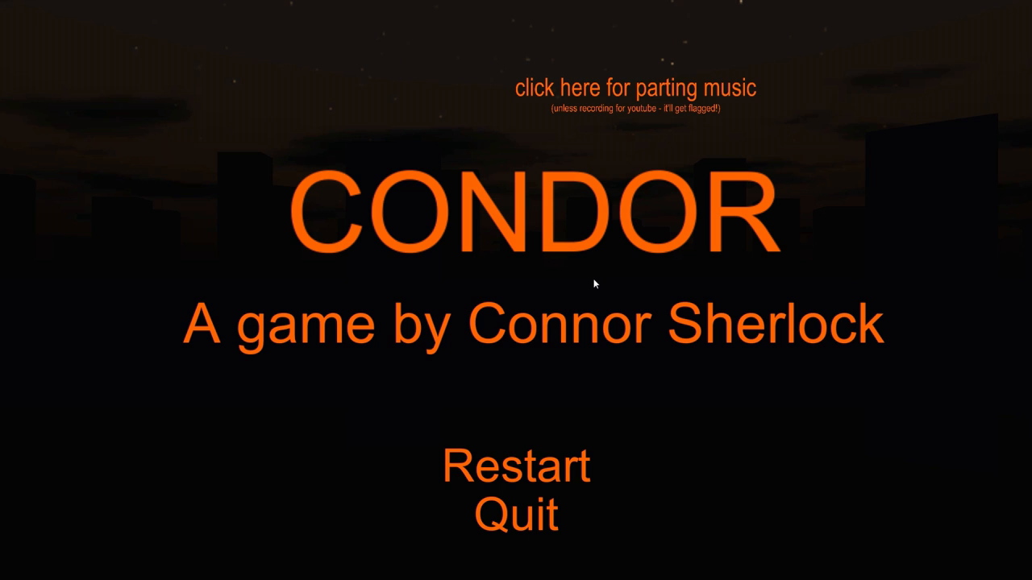
{"action": "mouse_move", "coordinate": [600, 278]}
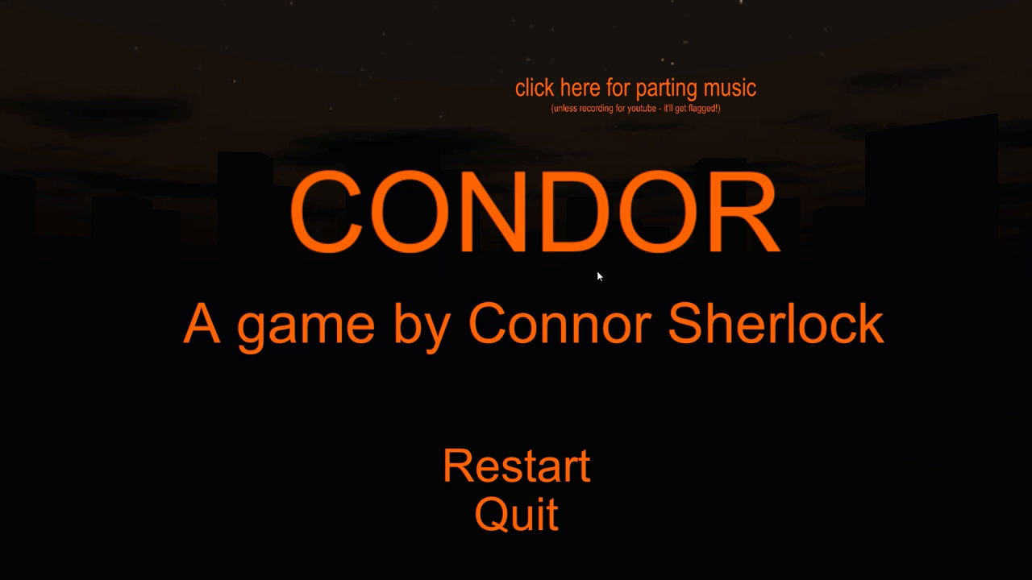
{"action": "mouse_move", "coordinate": [589, 274]}
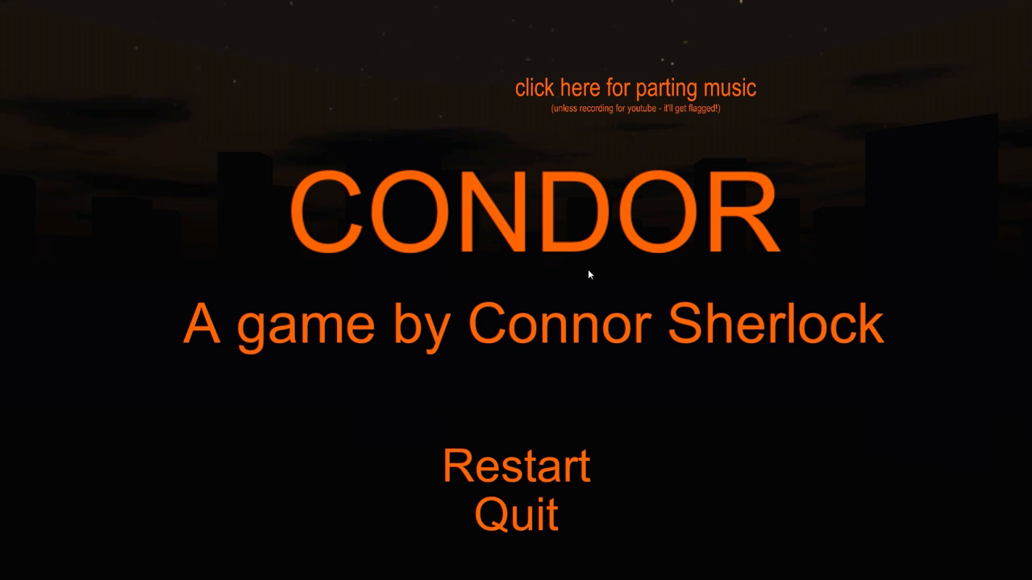